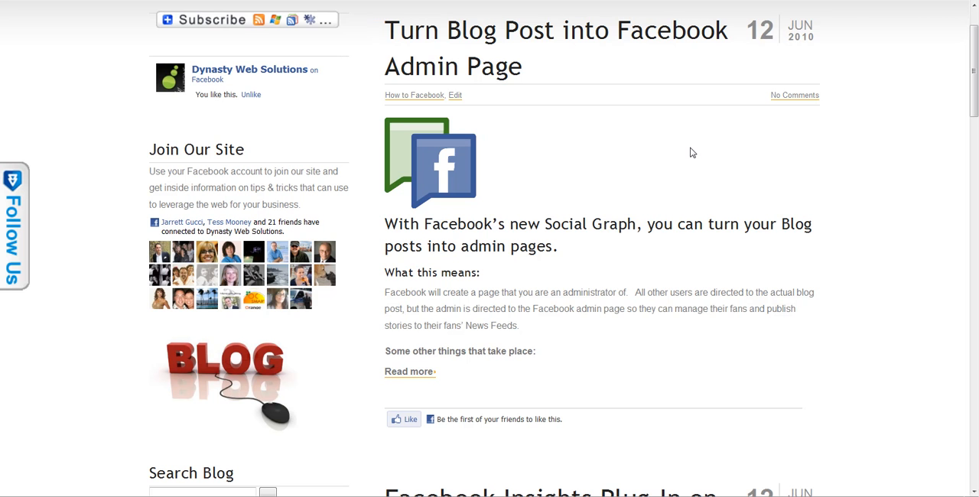
pyautogui.moveTo(651, 156)
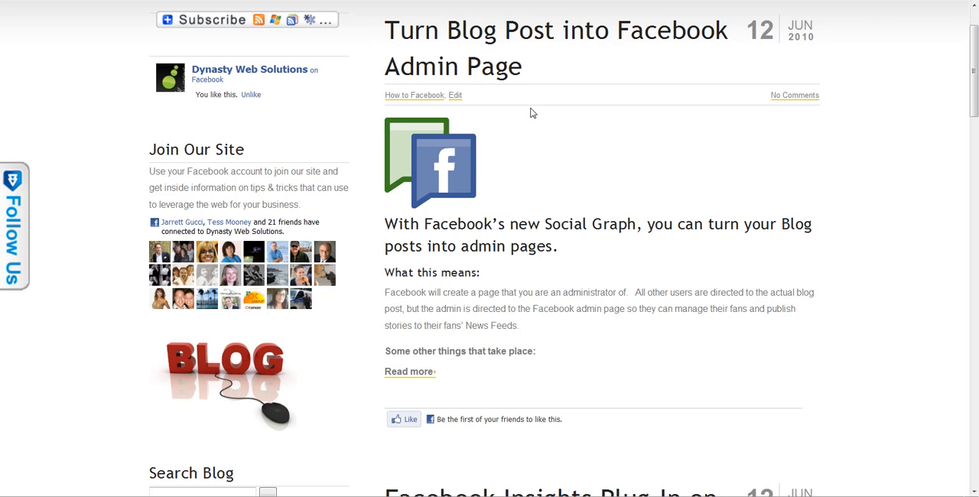
pyautogui.moveTo(578, 68)
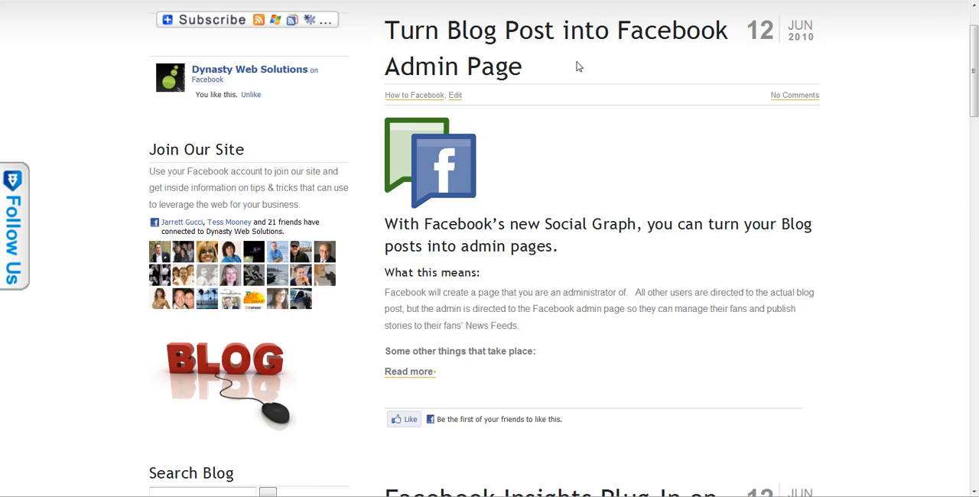
pyautogui.moveTo(543, 252)
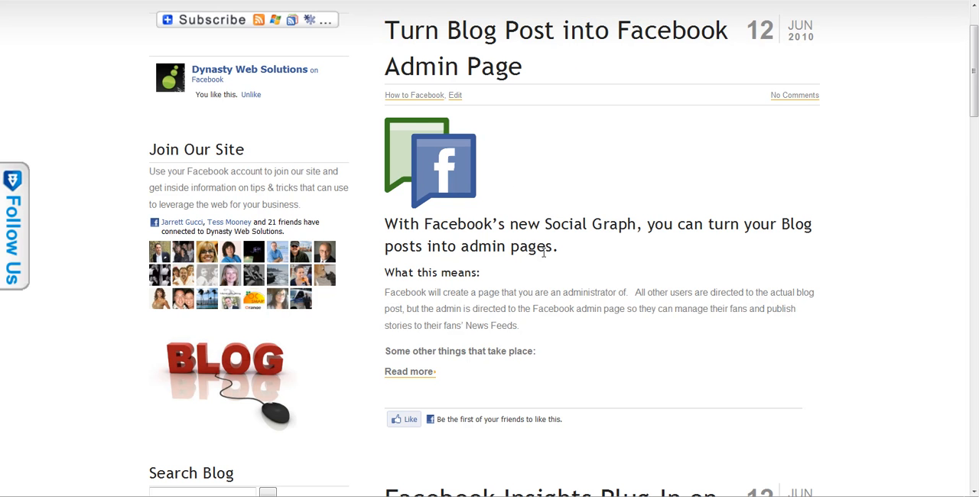
pyautogui.moveTo(539, 214)
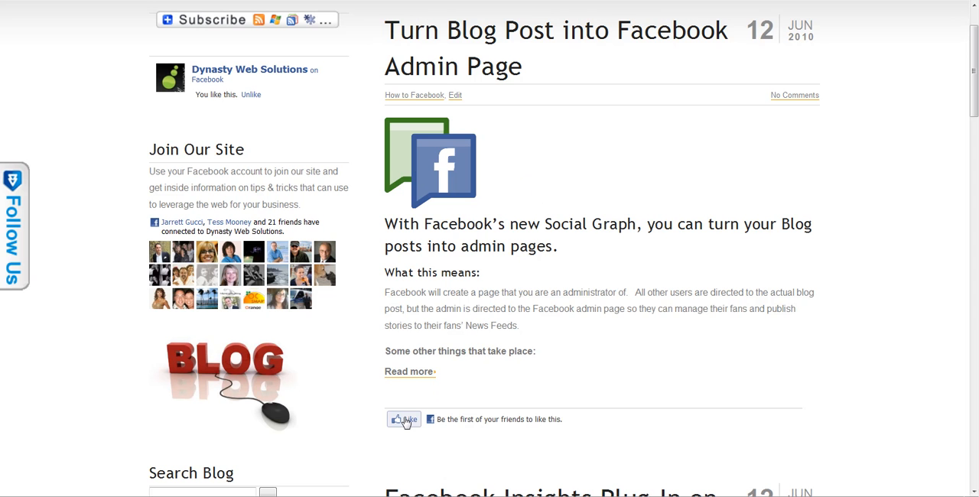
# Like the post on Facebook and confirm two likes with the new Admin Page link beside them.
pyautogui.click(404, 419)
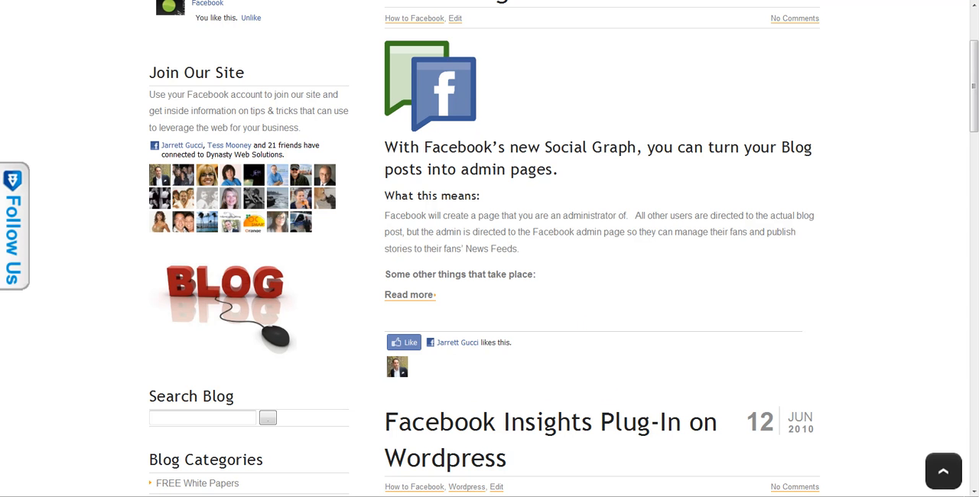
pyautogui.moveTo(490, 297)
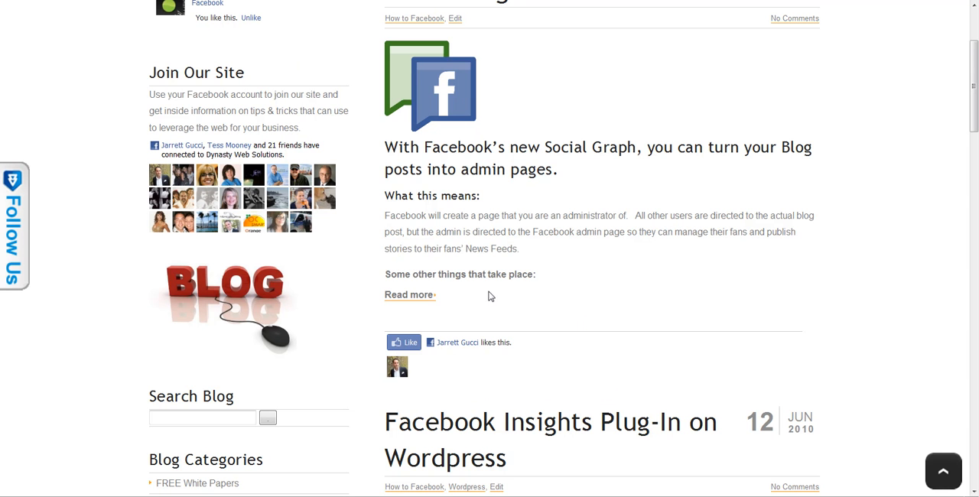
pyautogui.scroll(3)
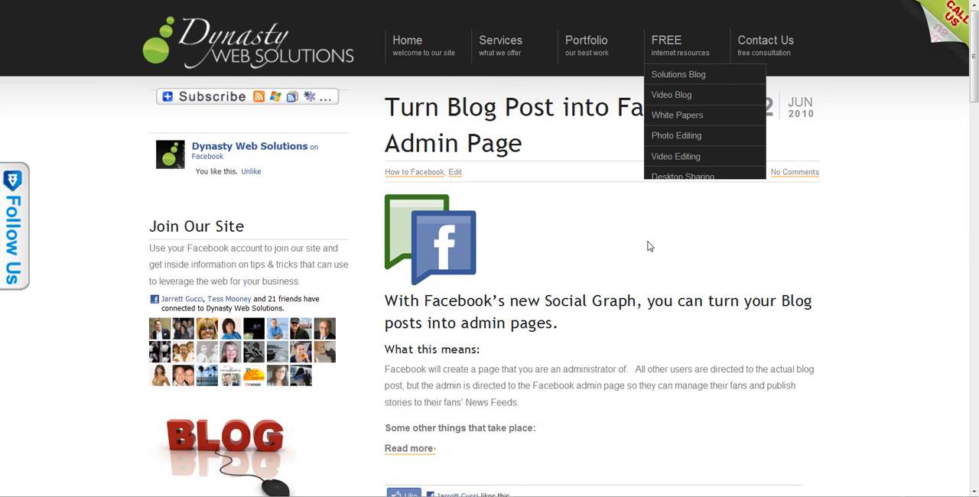
pyautogui.scroll(-3)
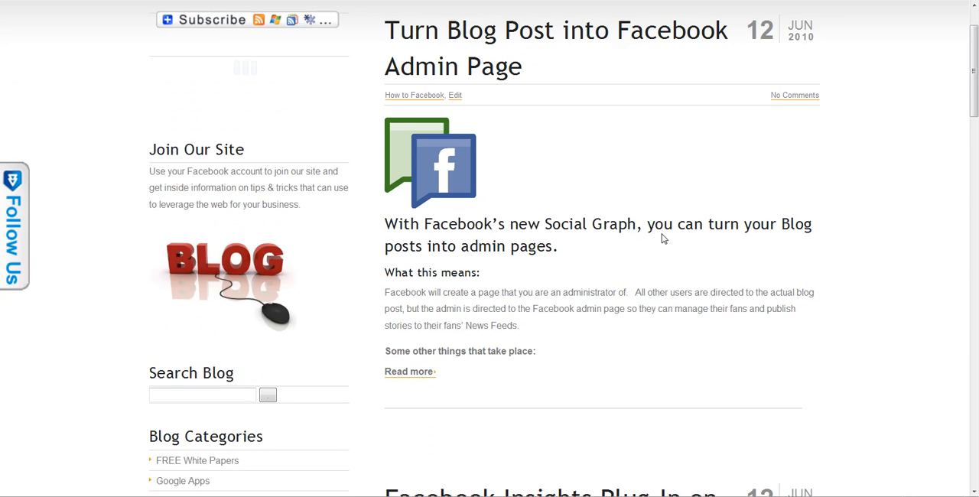
pyautogui.scroll(-3)
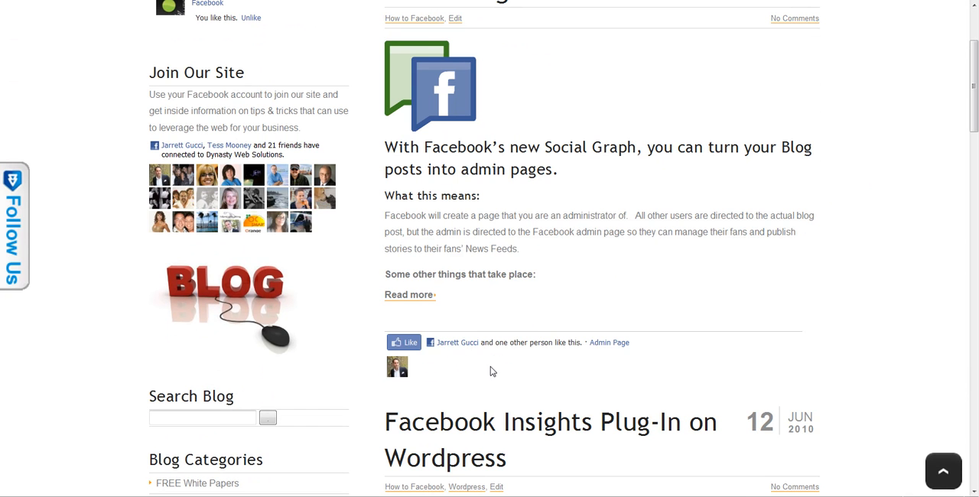
pyautogui.moveTo(589, 364)
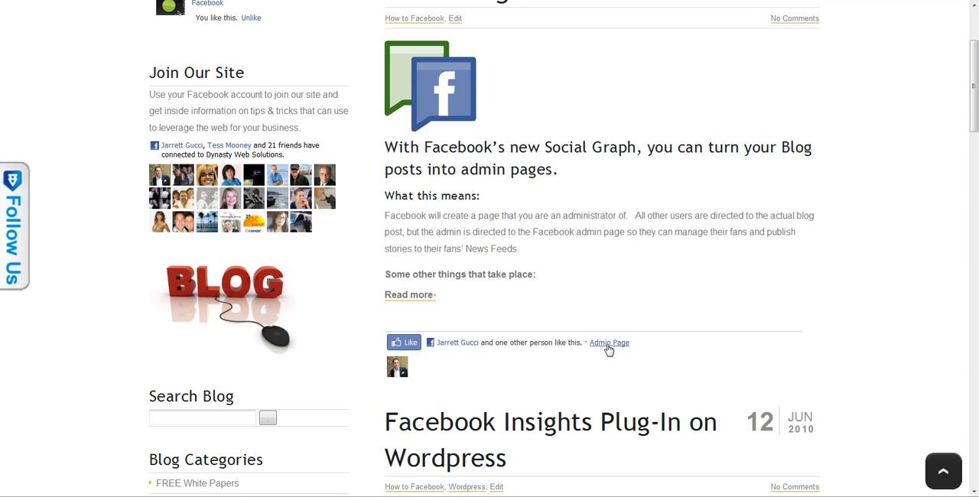
# Follow the Admin Page link to the auto-created Facebook page showing its description and one like.
pyautogui.click(609, 343)
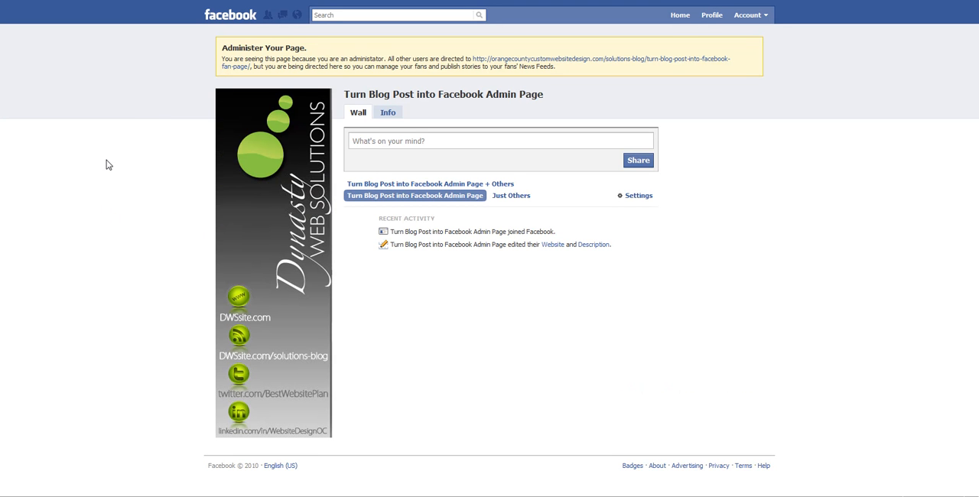
pyautogui.moveTo(539, 98)
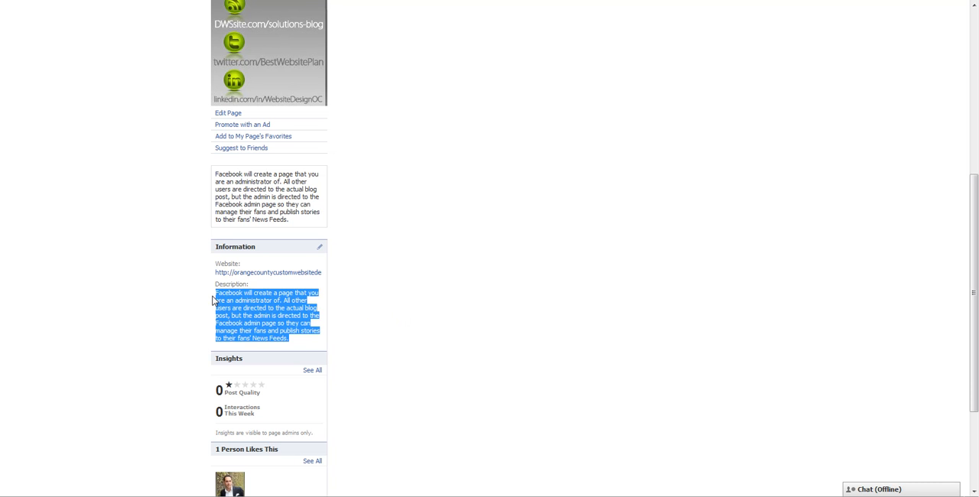
pyautogui.click(298, 343)
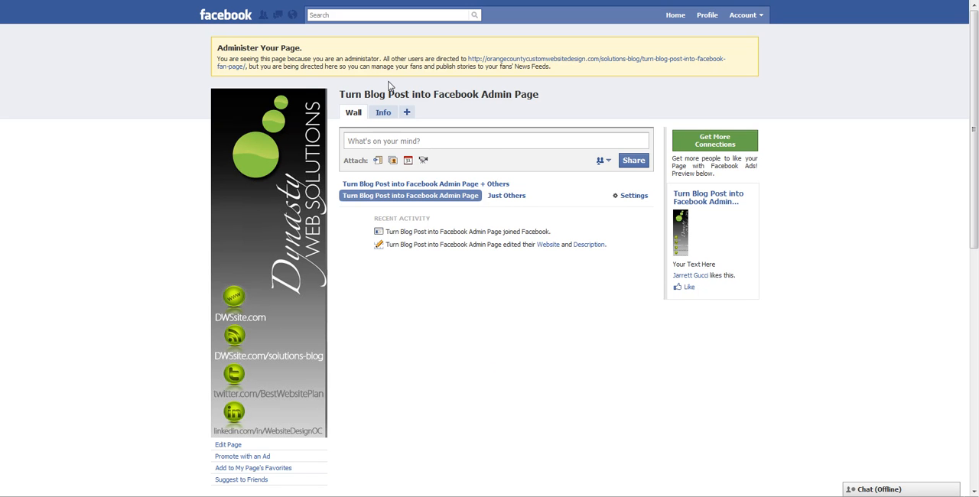
pyautogui.moveTo(333, 65)
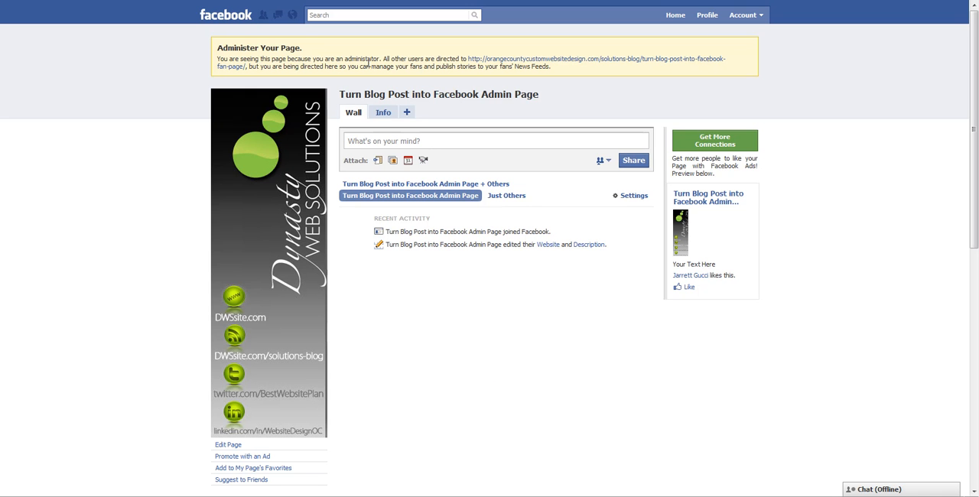
pyautogui.moveTo(548, 99)
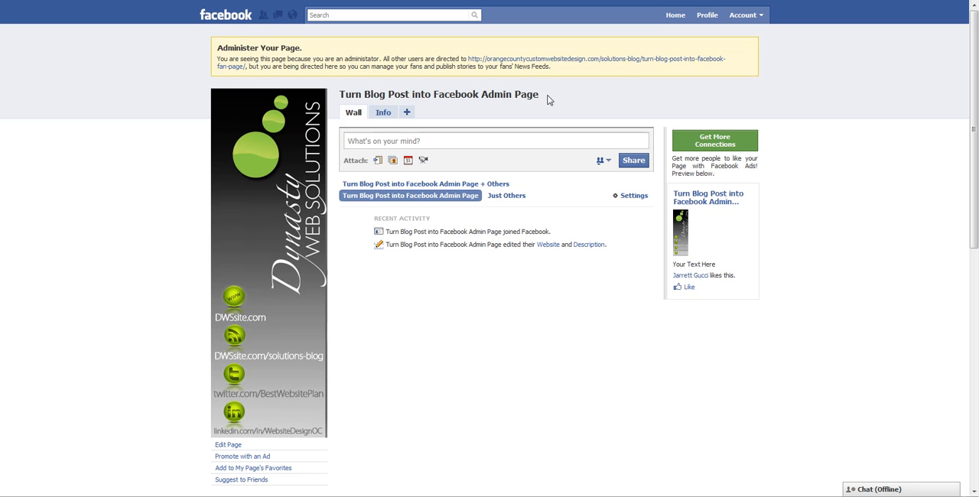
# Search Facebook for 'Turn Blog Post into Facebook Admin Page' and find it as a page result.
pyautogui.click(390, 15)
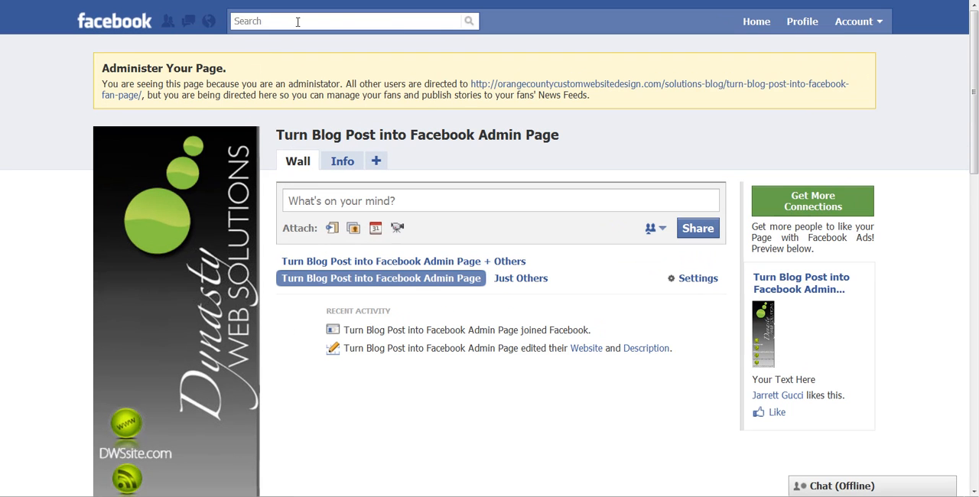
pyautogui.write('Turn Blog Post into Facebook Admin Page clear')
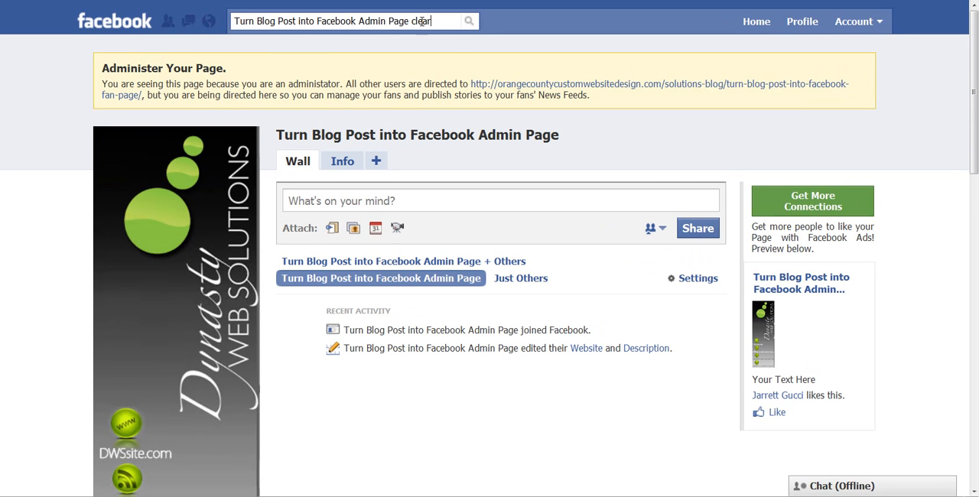
pyautogui.click(471, 22)
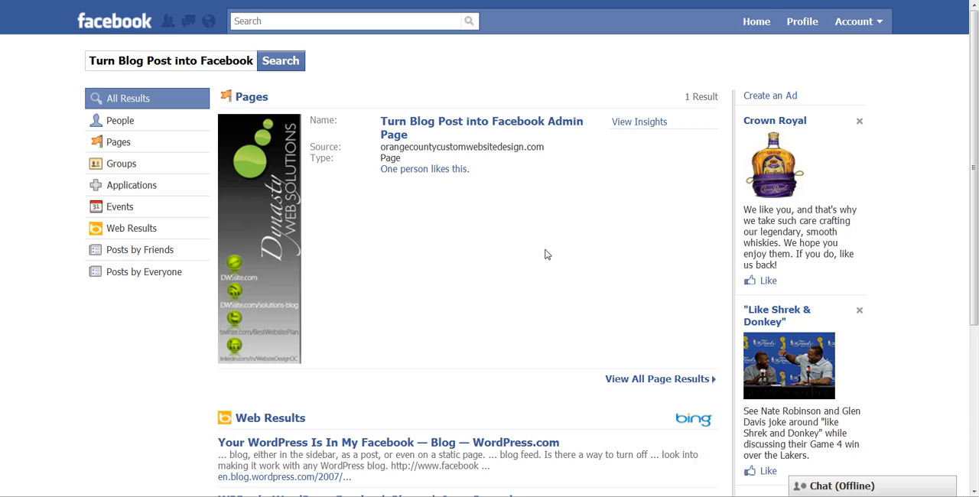
pyautogui.moveTo(452, 222)
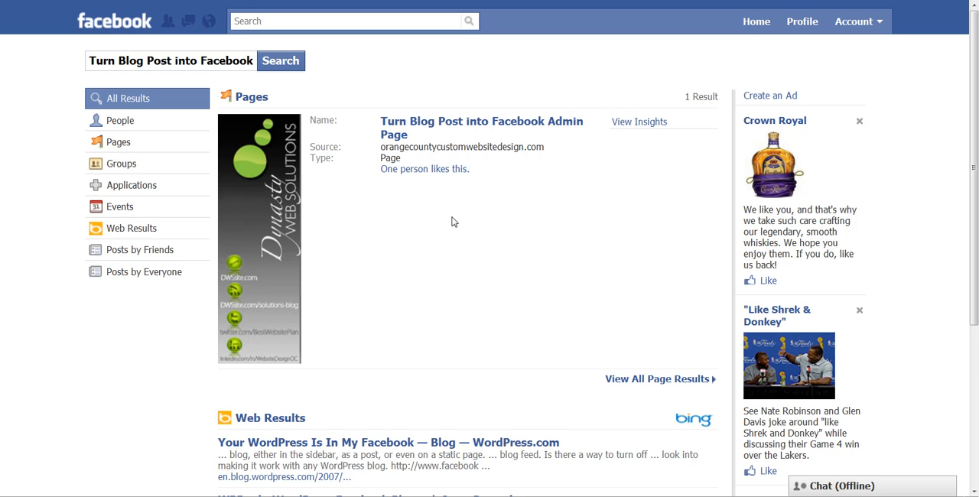
pyautogui.moveTo(447, 127)
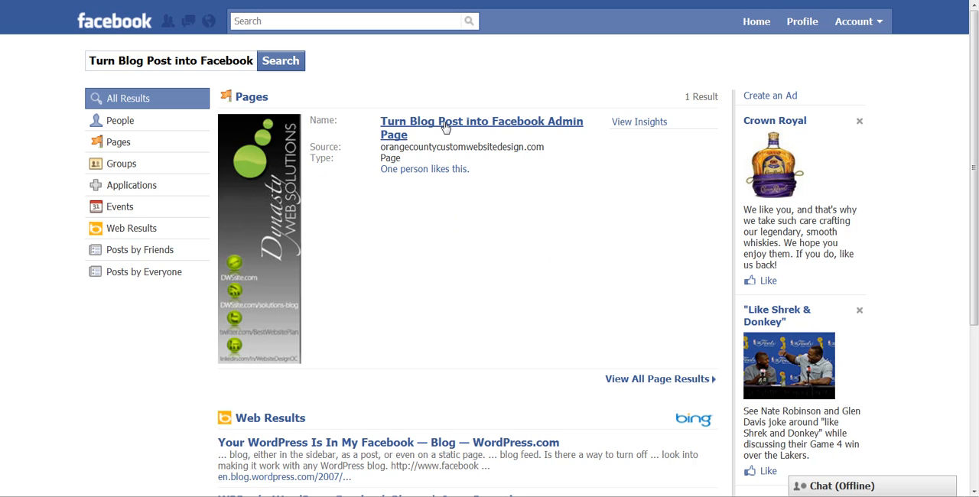
# Open the 'Turn Blog Post into Facebook Admin Page' page from the Pages search results.
pyautogui.click(481, 123)
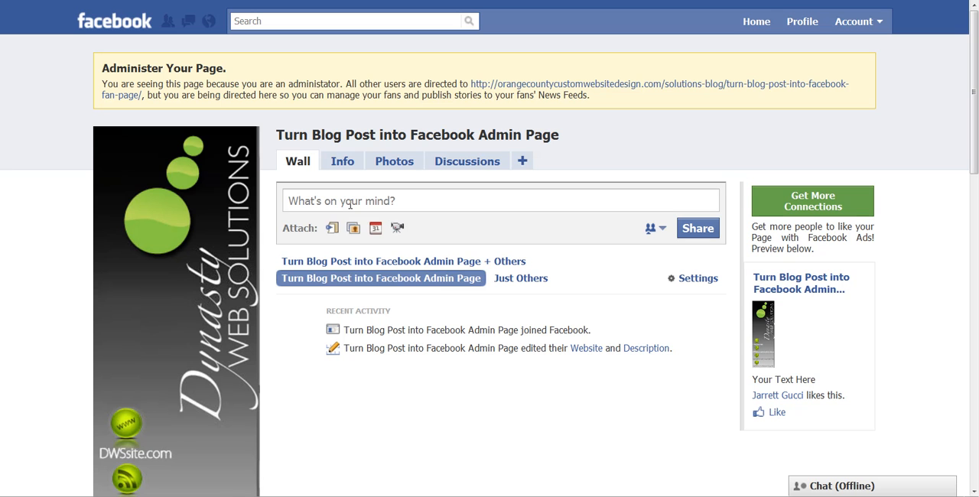
pyautogui.moveTo(331, 228)
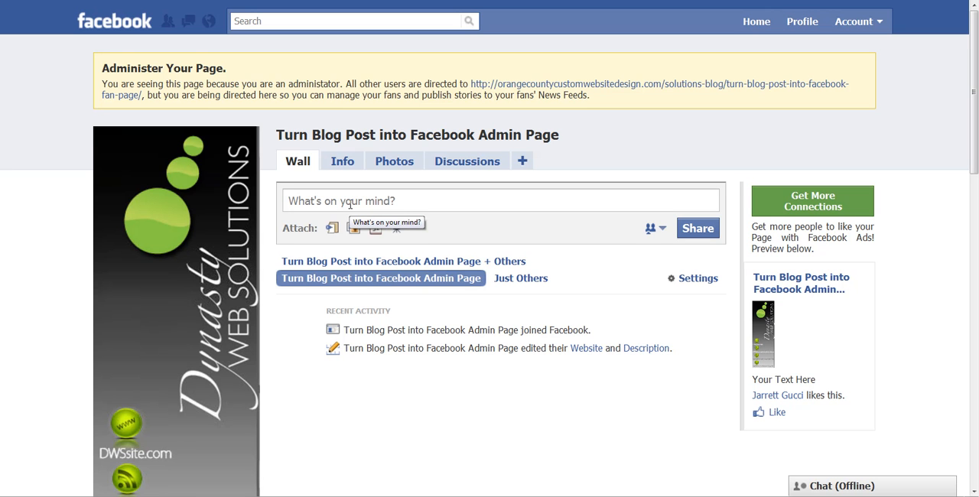
pyautogui.moveTo(352, 214)
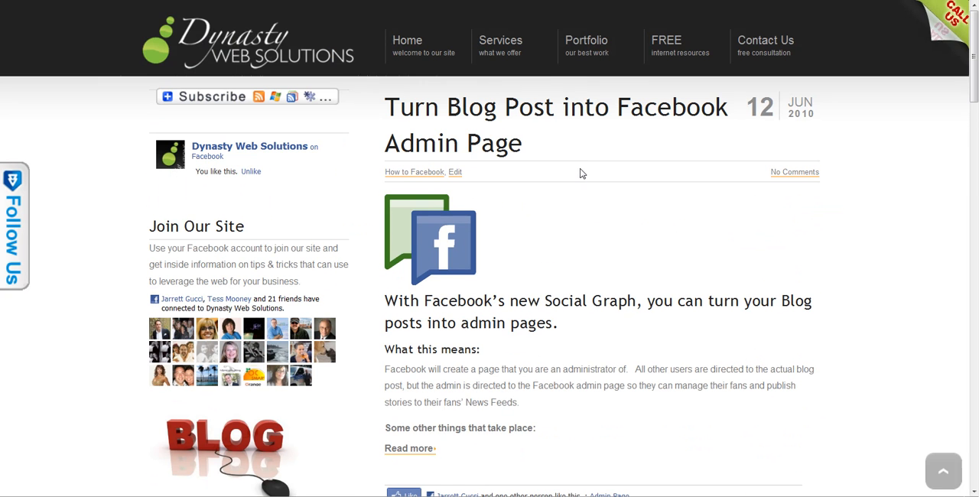
# Scroll through the post's search-result screenshots and admin page prerequisites, returning to its top.
pyautogui.scroll(-3)
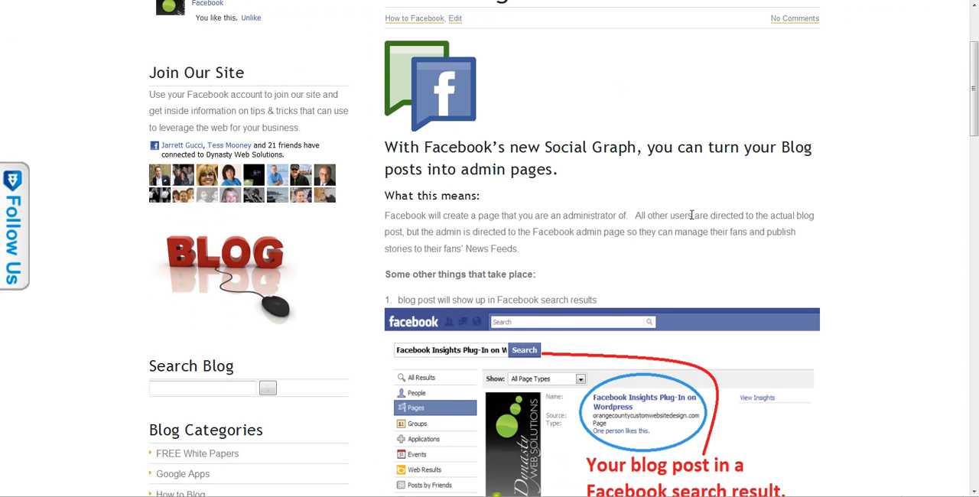
pyautogui.scroll(3)
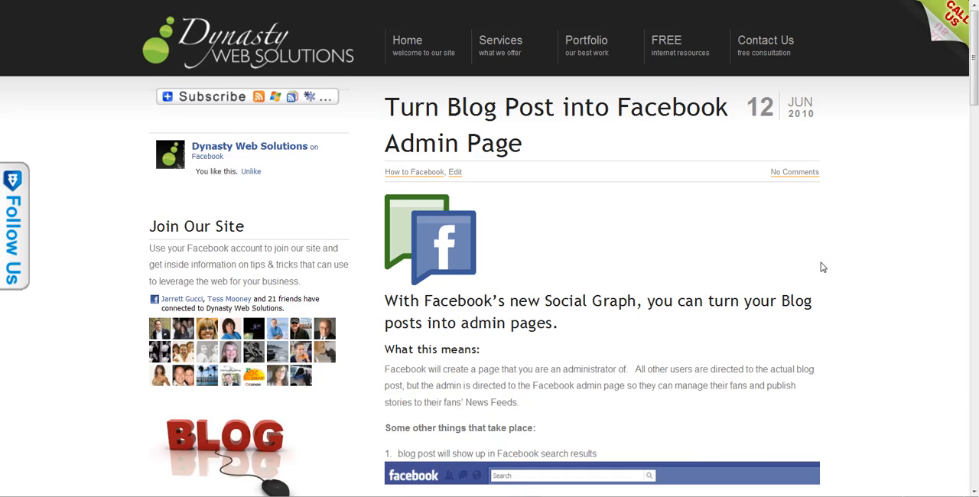
pyautogui.scroll(-3)
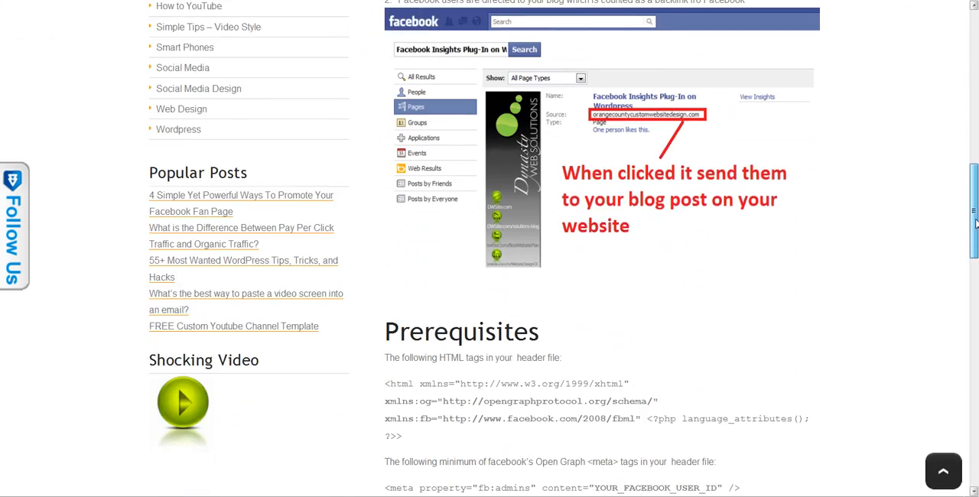
pyautogui.scroll(-3)
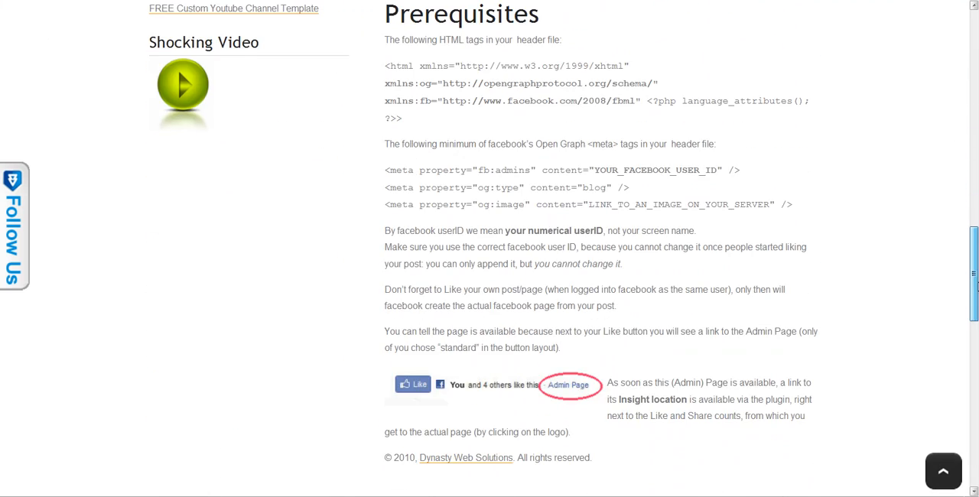
pyautogui.scroll(-3)
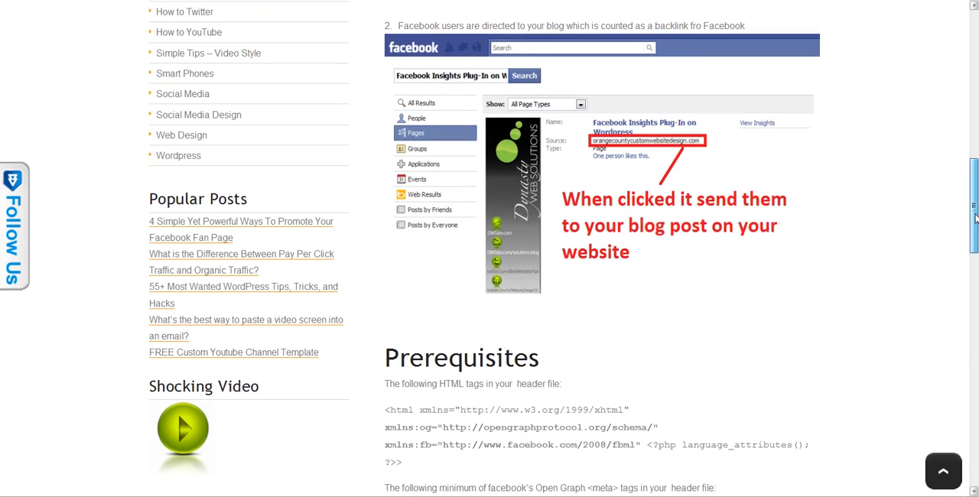
pyautogui.scroll(3)
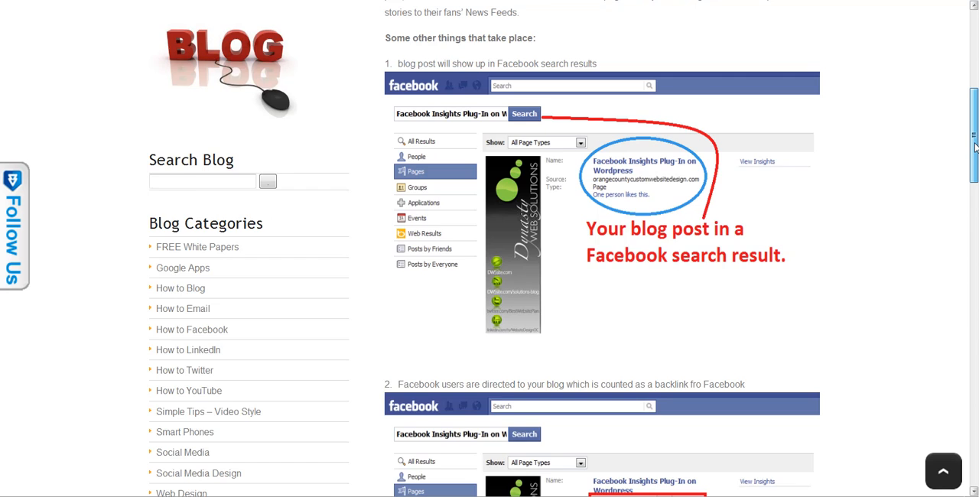
pyautogui.scroll(3)
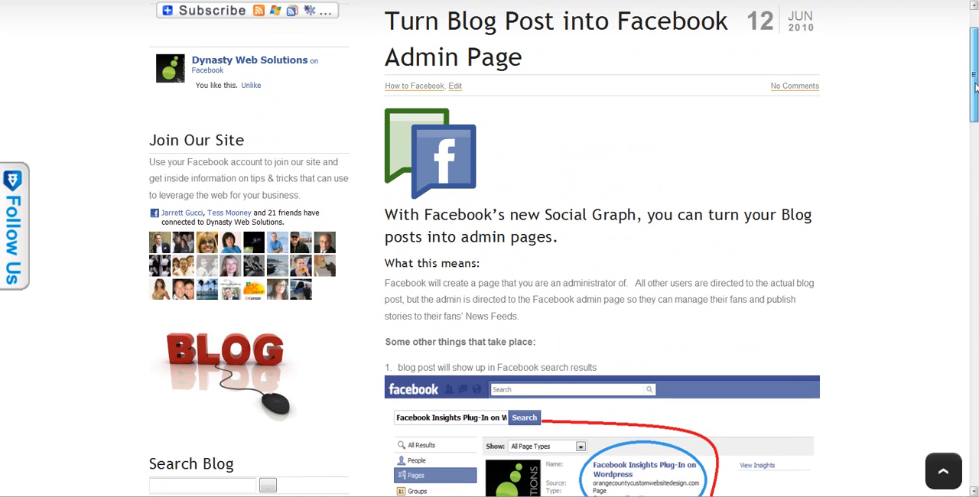